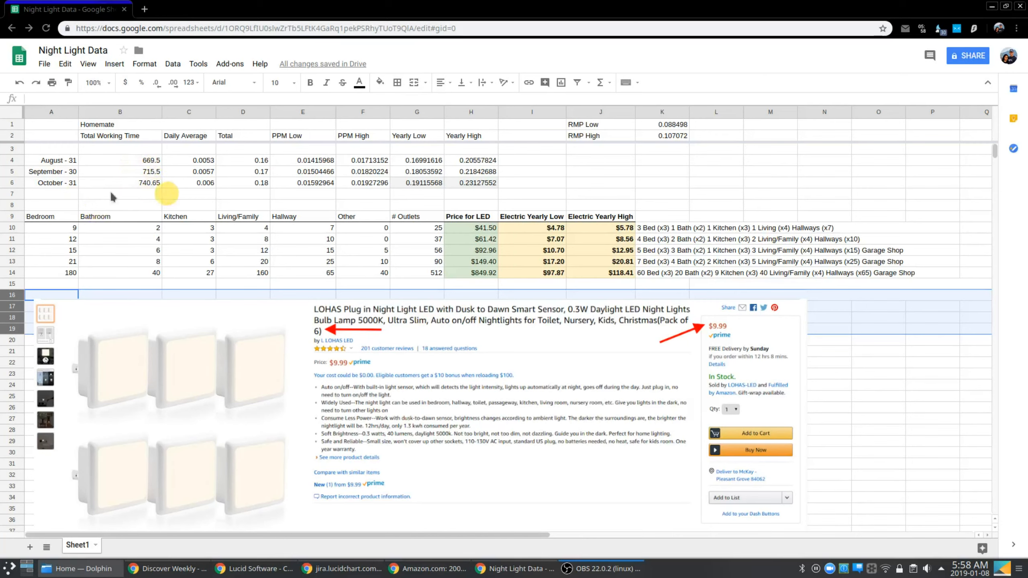
- Select the October usage row, then the 9-bedroom home scenario row for review
left_click(51, 183)
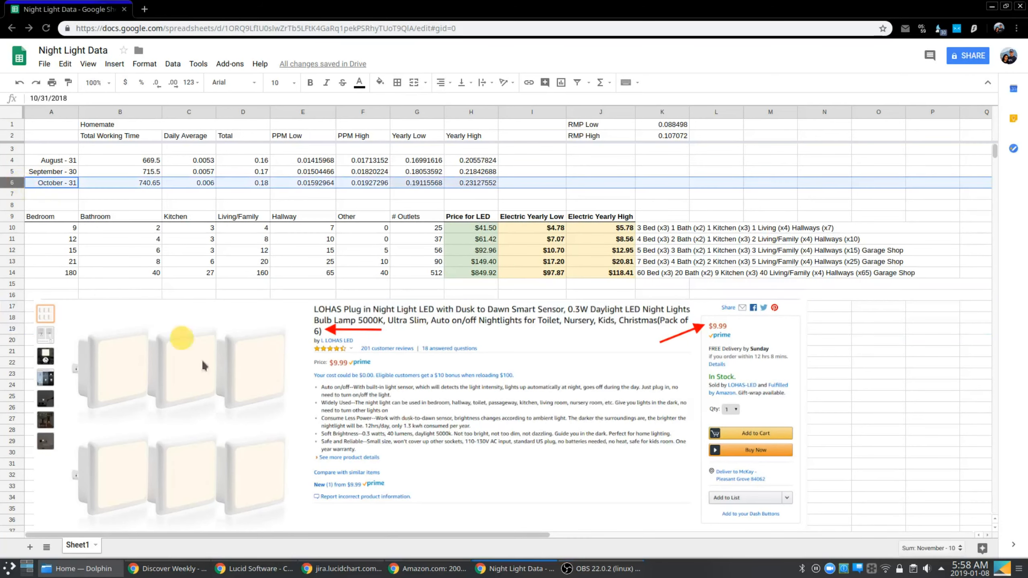
mouse_move(136, 209)
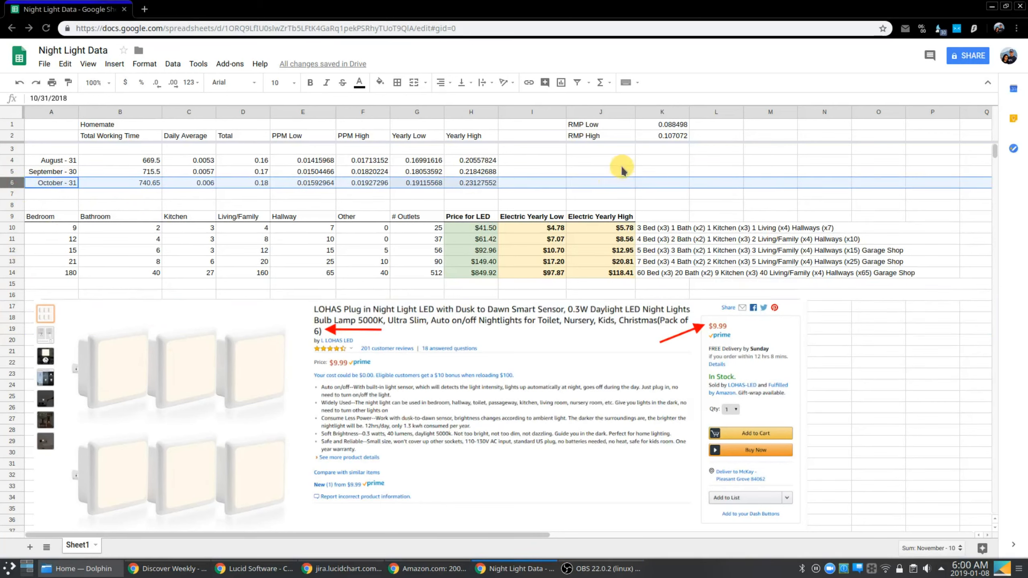
mouse_move(682, 128)
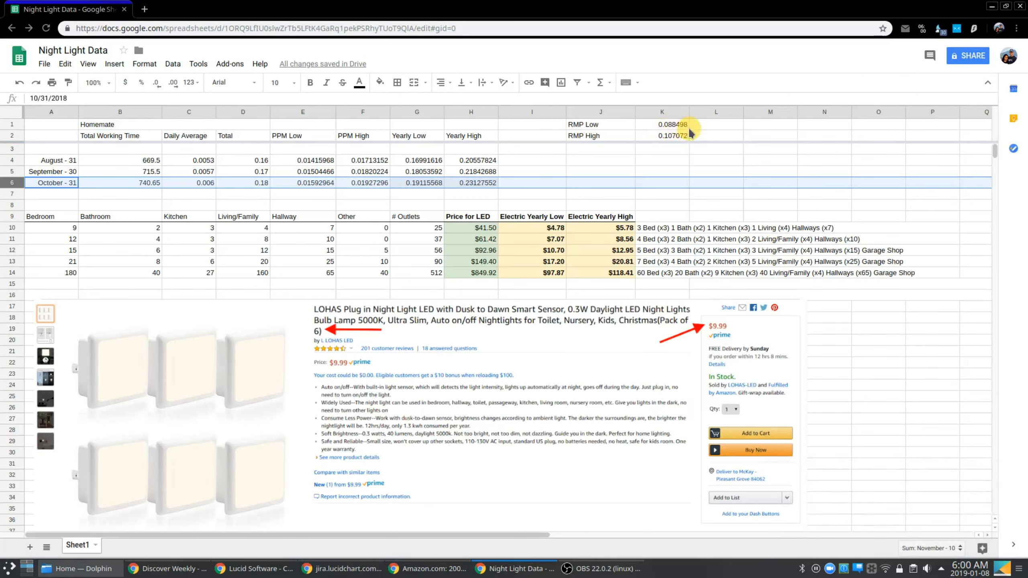
mouse_move(687, 144)
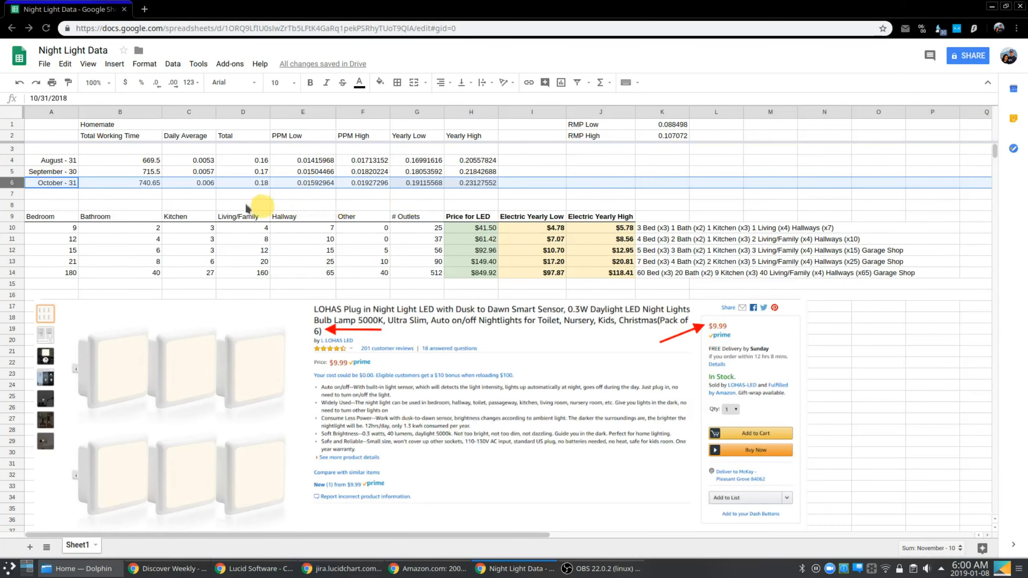
mouse_move(287, 194)
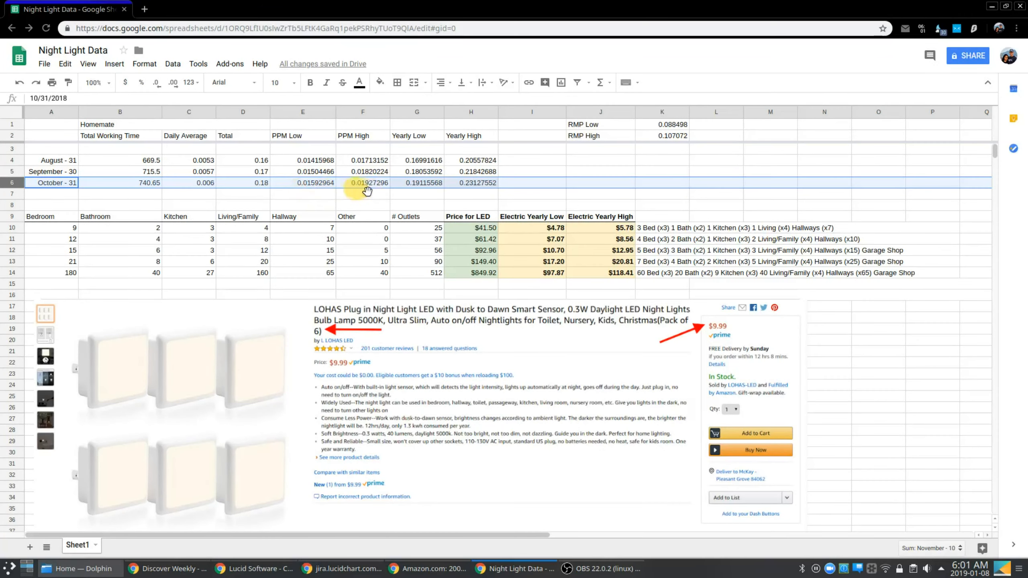
mouse_move(419, 197)
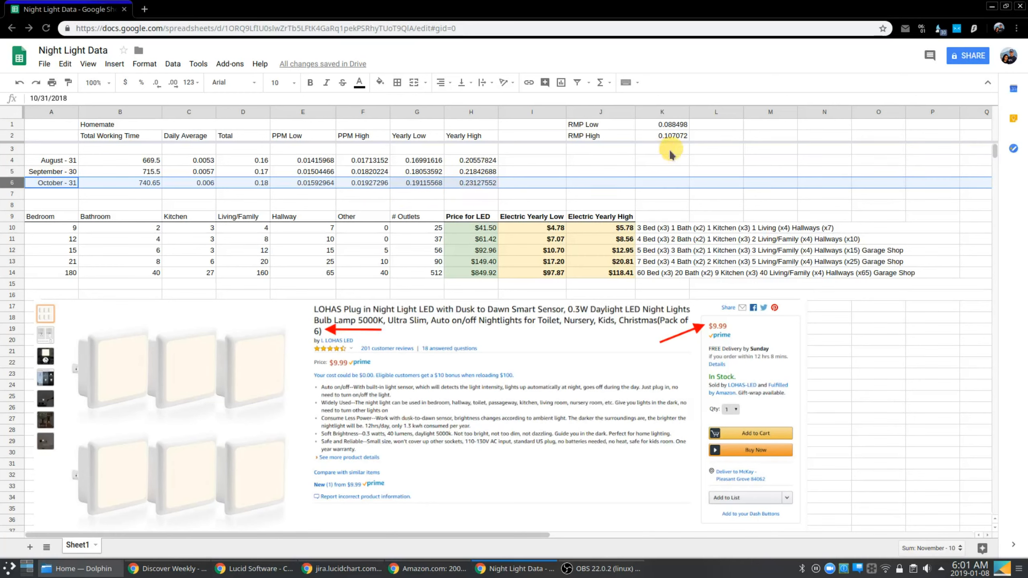
mouse_move(448, 192)
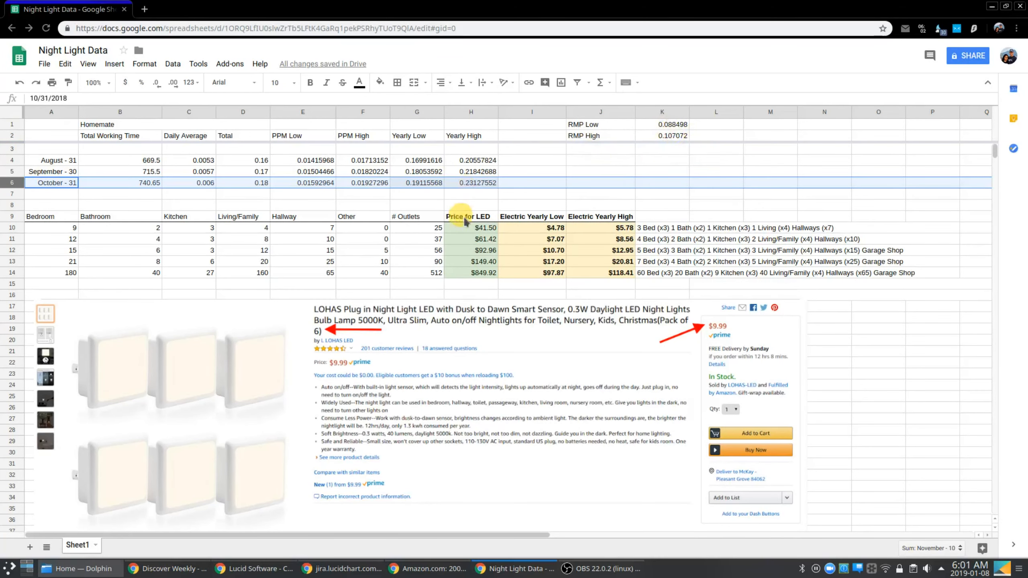
left_click(51, 227)
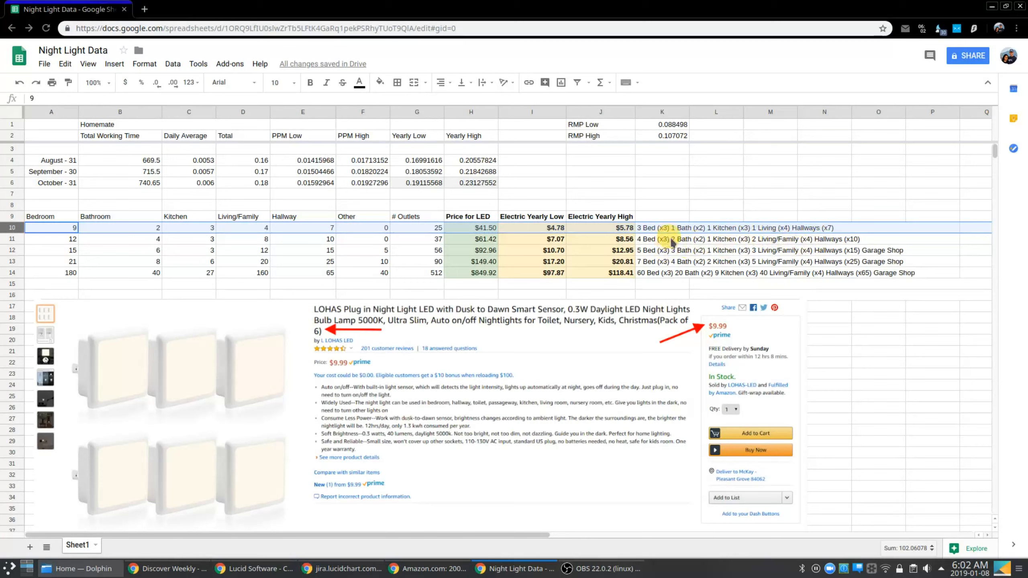
mouse_move(661, 237)
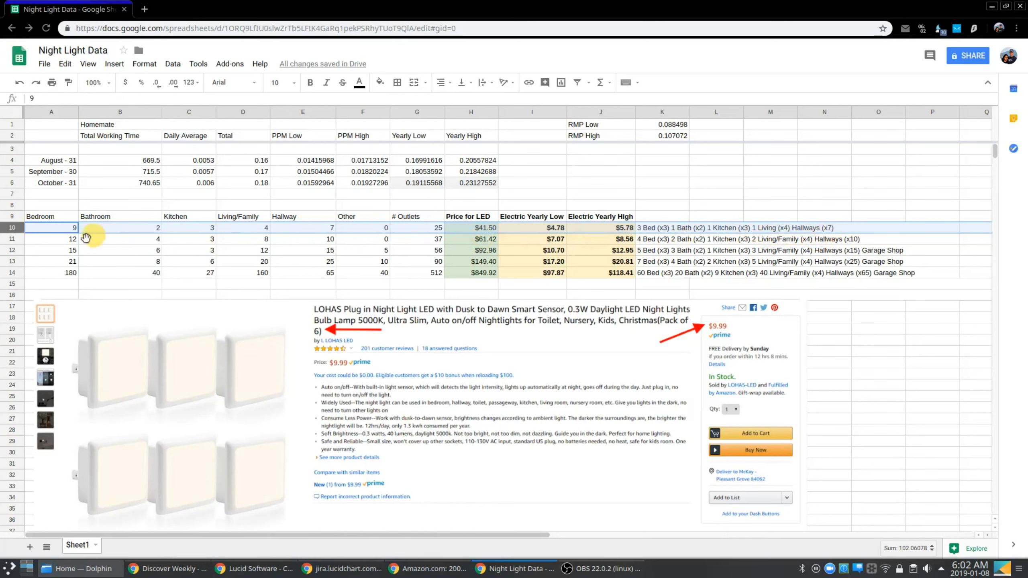
mouse_move(425, 235)
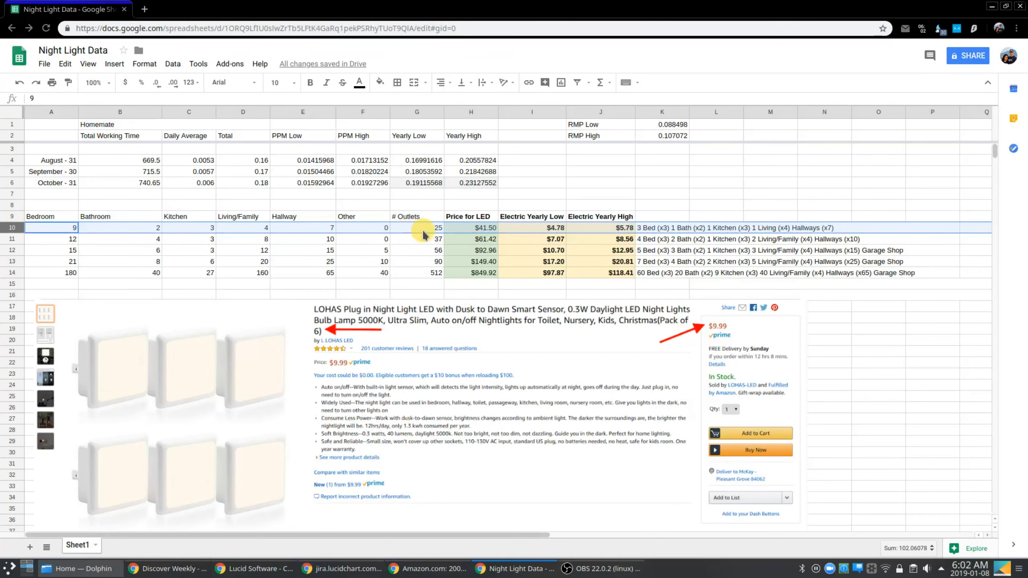
mouse_move(457, 233)
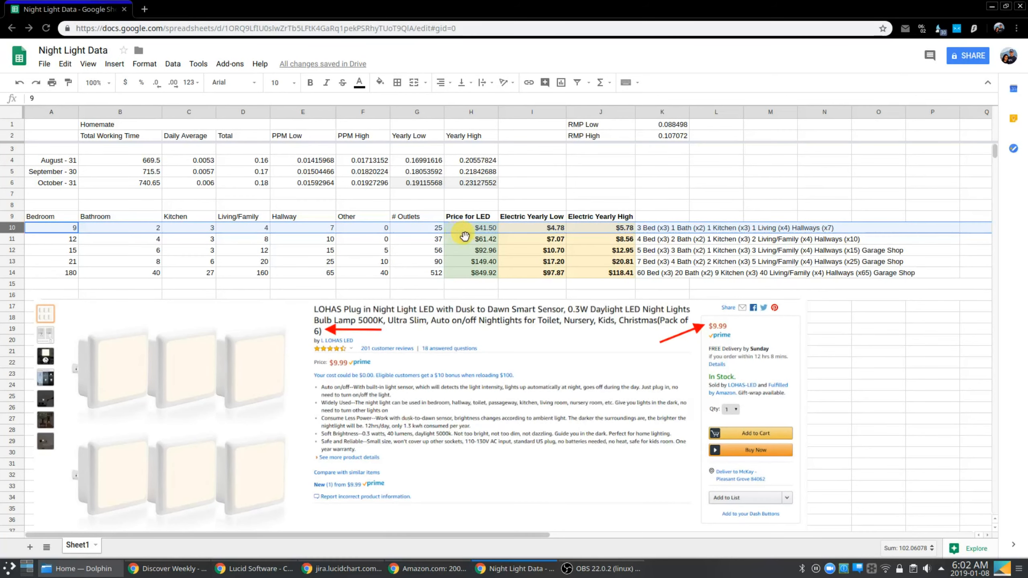
mouse_move(524, 234)
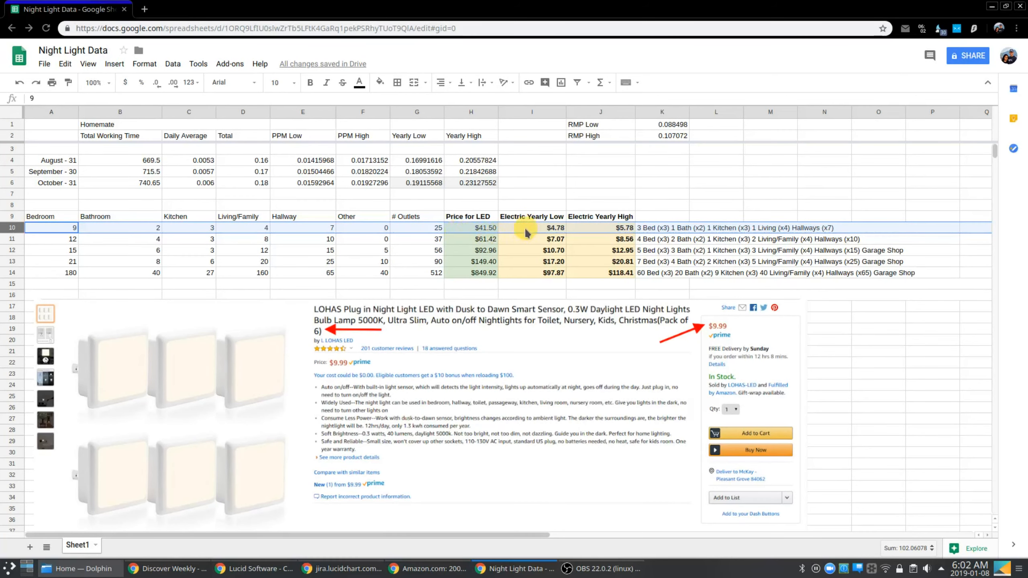
mouse_move(534, 234)
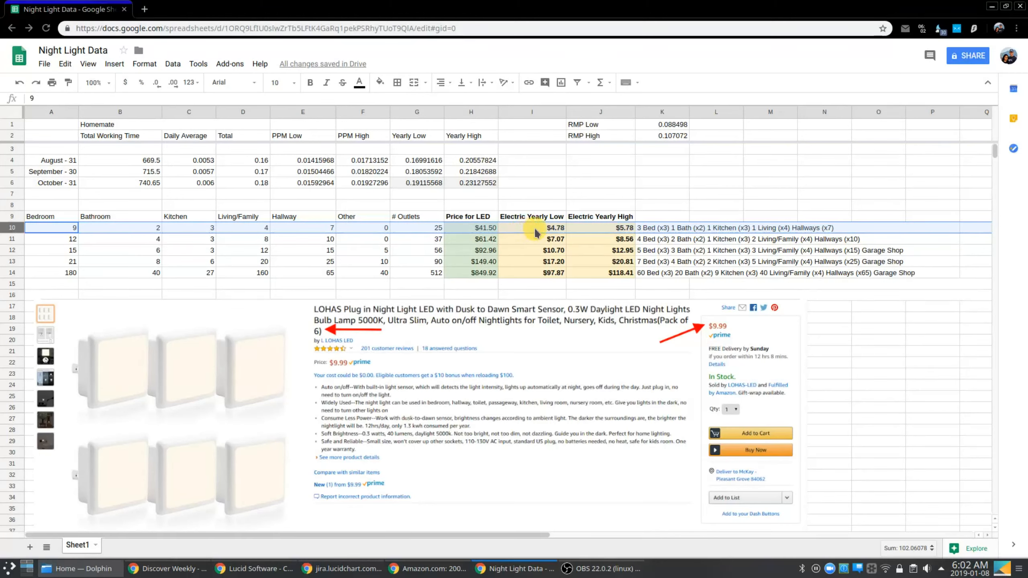
mouse_move(587, 230)
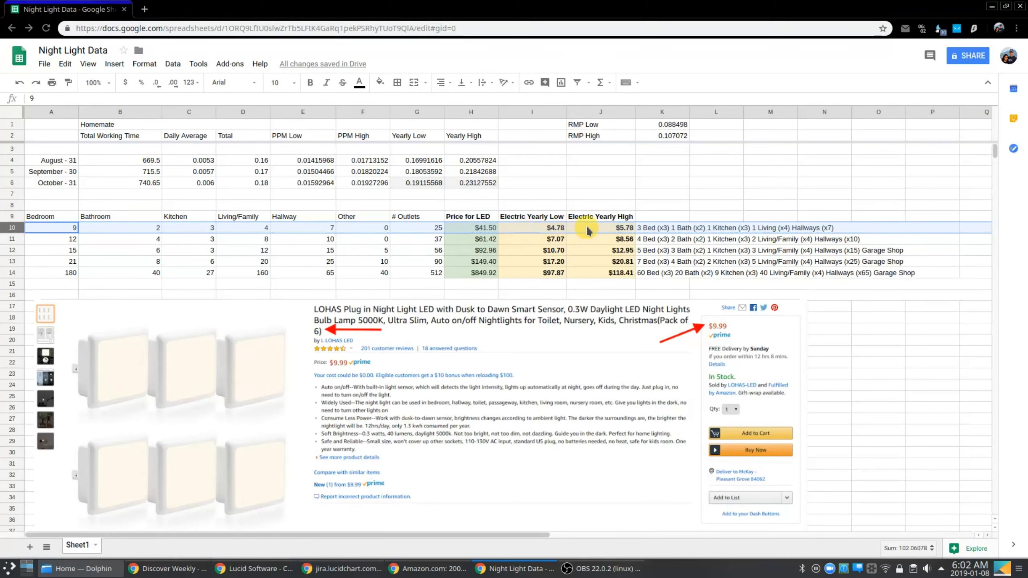
mouse_move(12, 242)
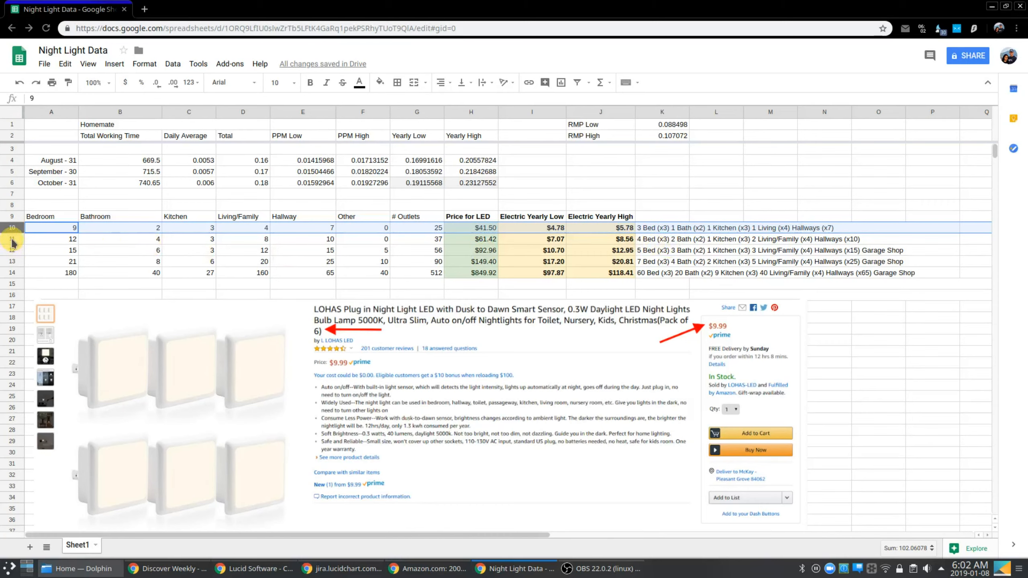
- Select the 15-bedroom row, then the 180-bedroom, 512-outlet scenario row
left_click(51, 250)
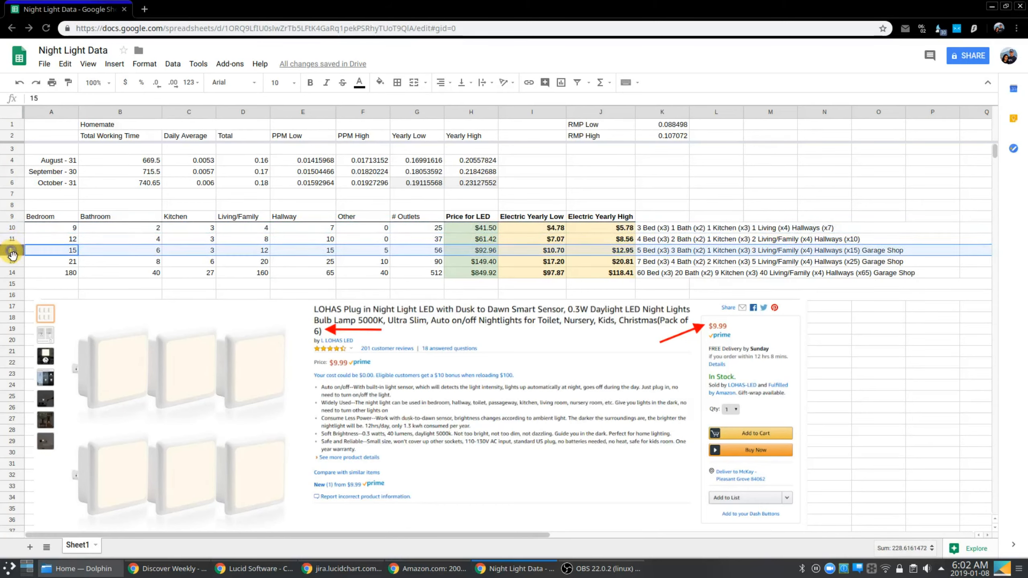
left_click(50, 272)
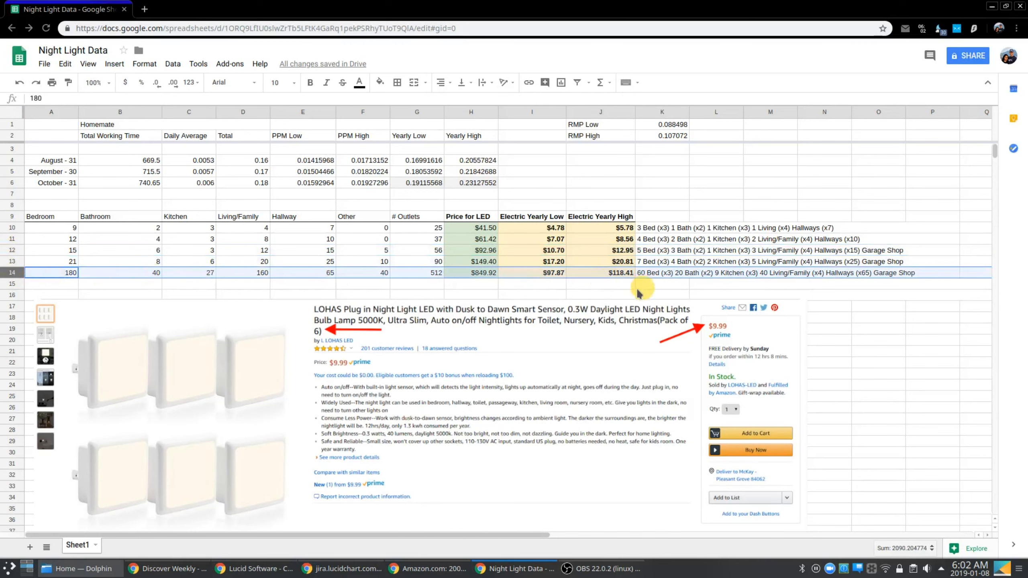
mouse_move(655, 290)
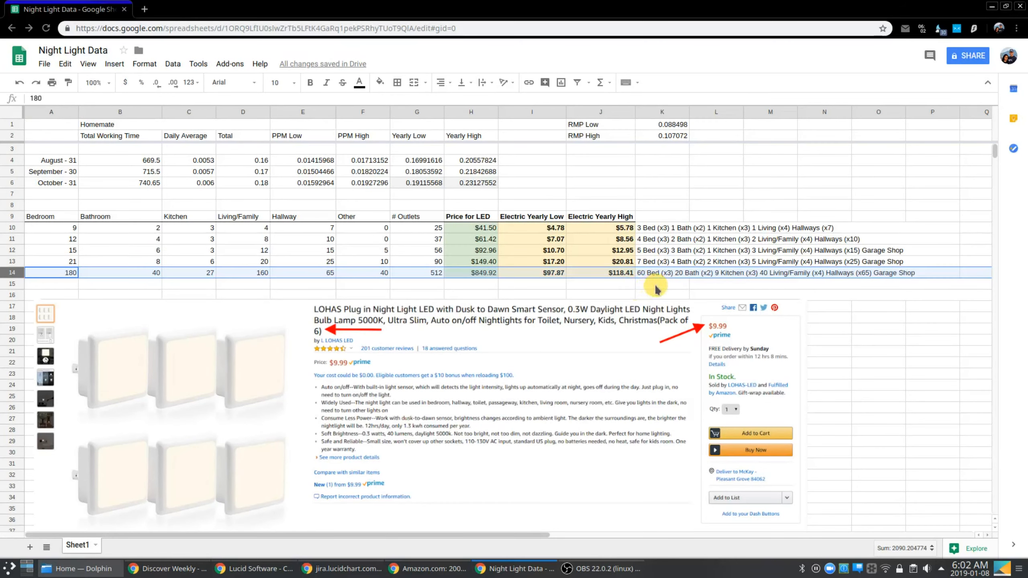
mouse_move(691, 288)
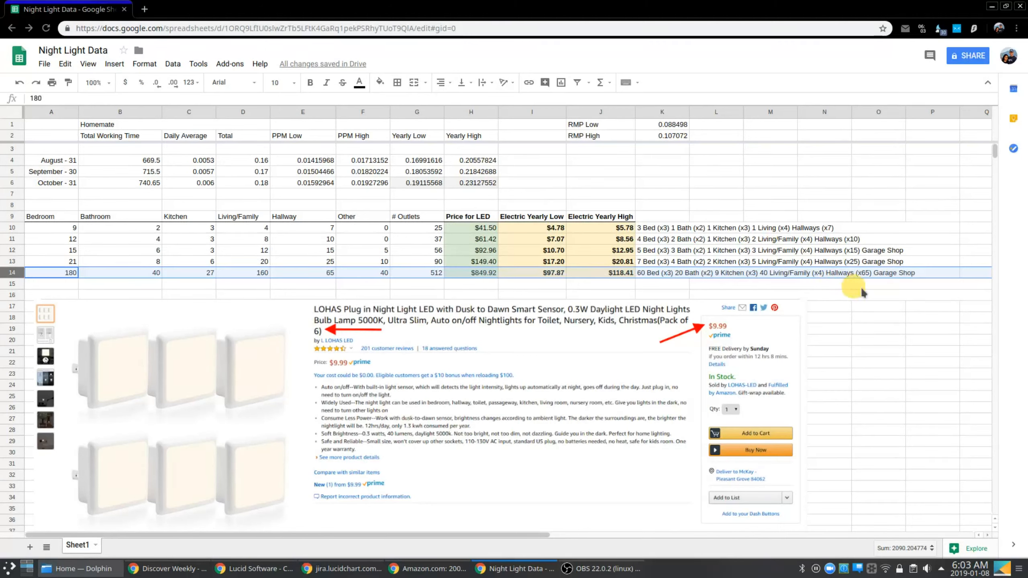
mouse_move(898, 287)
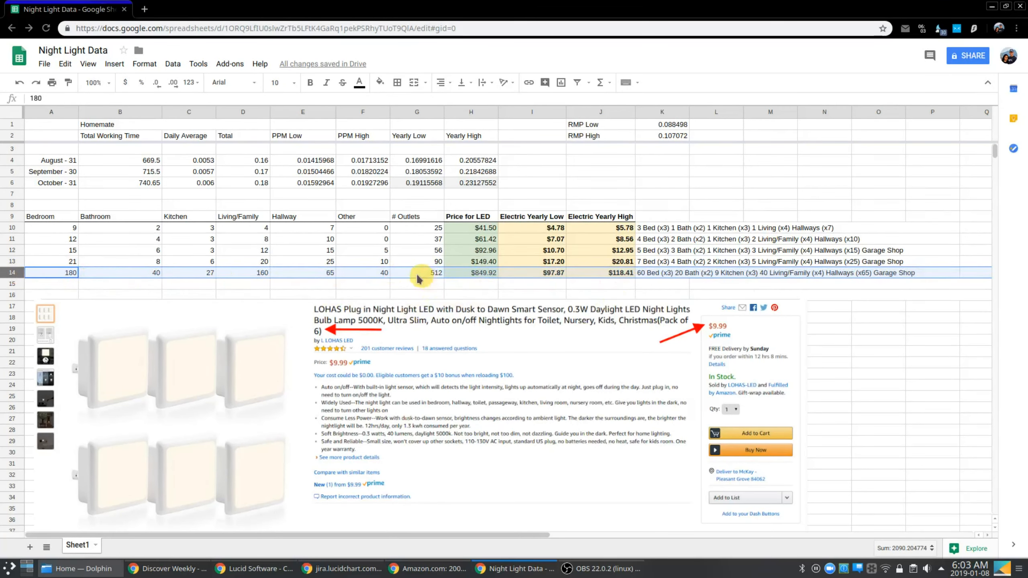
- Inspect cell I14's formula: October yearly low rate times 512 outlets giving $97.87
left_click(417, 273)
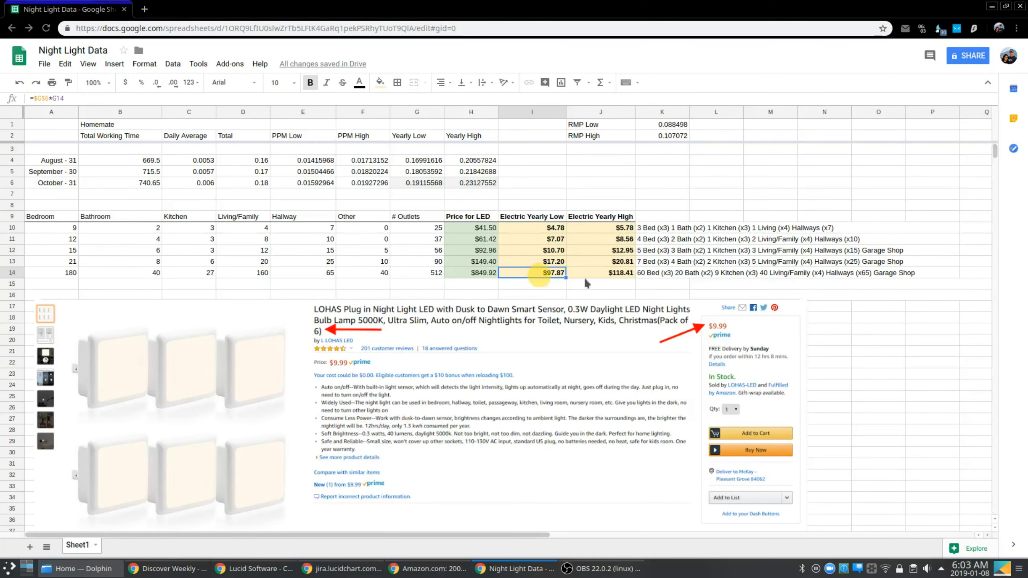
mouse_move(591, 280)
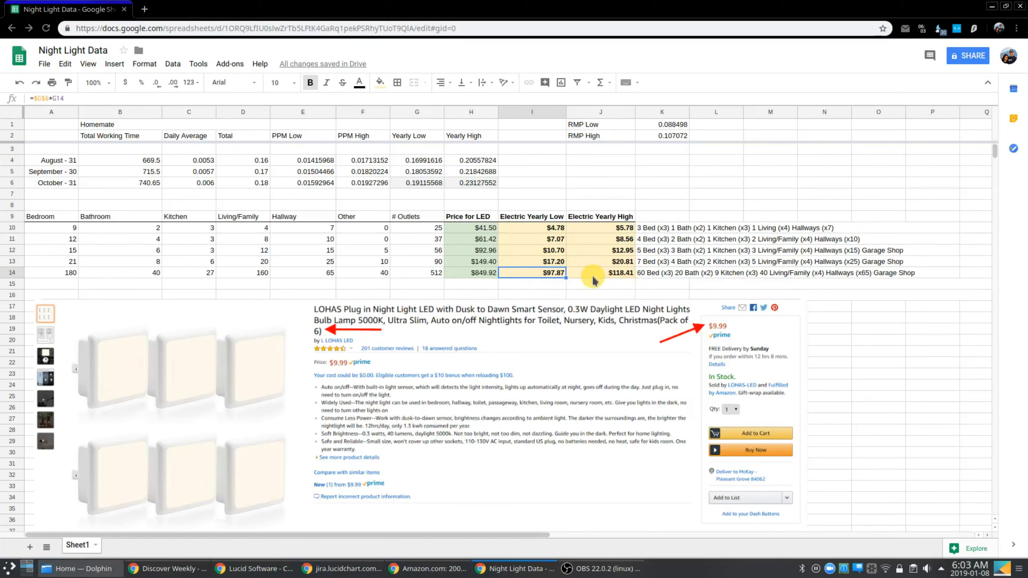